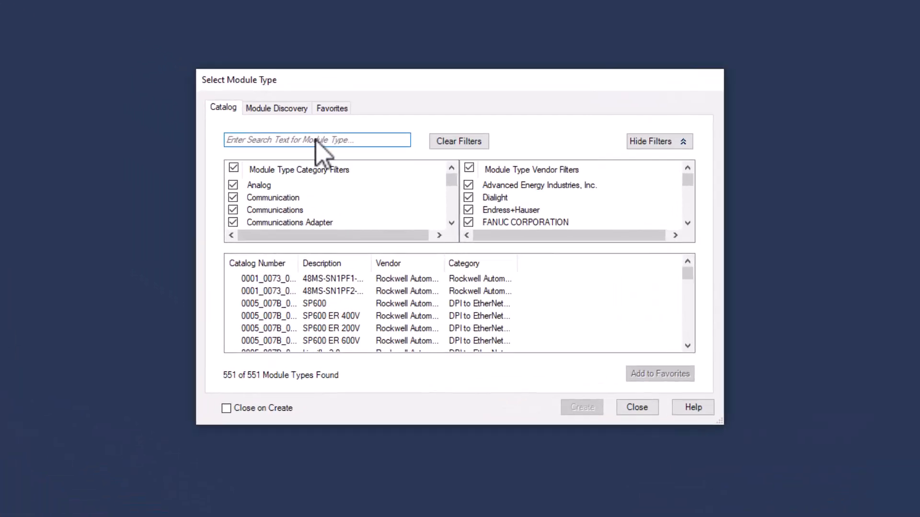
- Filter the module catalog by 'Keyence' and start creating an MP-FEN1 module
{"action": "type", "text": "Keyence"}
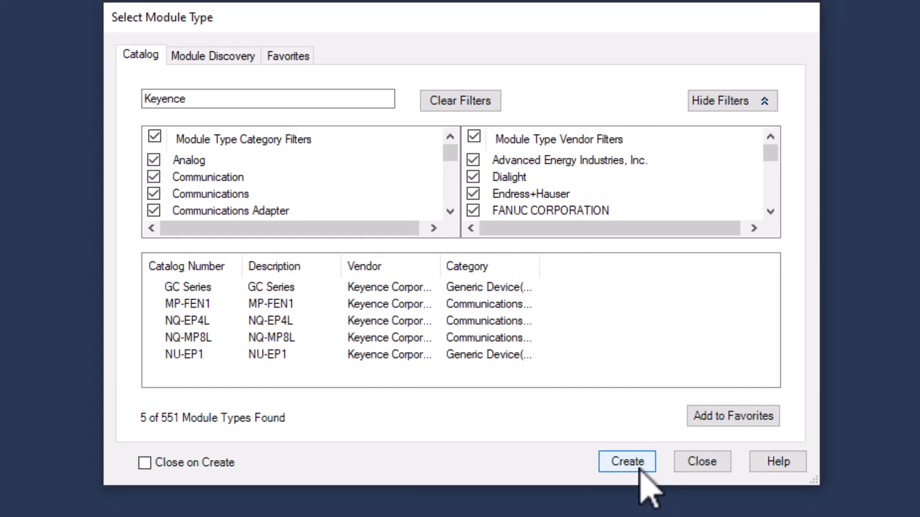
{"action": "left_click", "coordinate": [627, 462]}
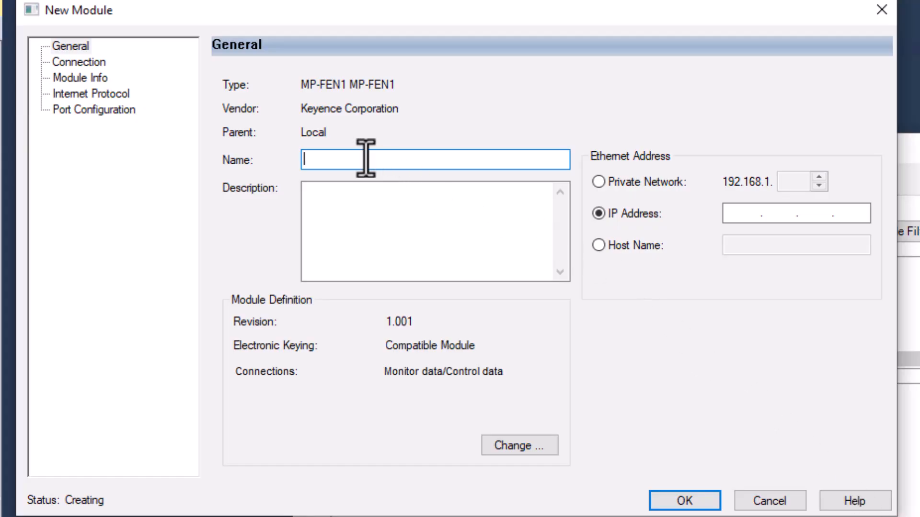
- Name the new module MPFEN1 and give it IP address 192.168.100.212
{"action": "type", "text": "MPFEN"}
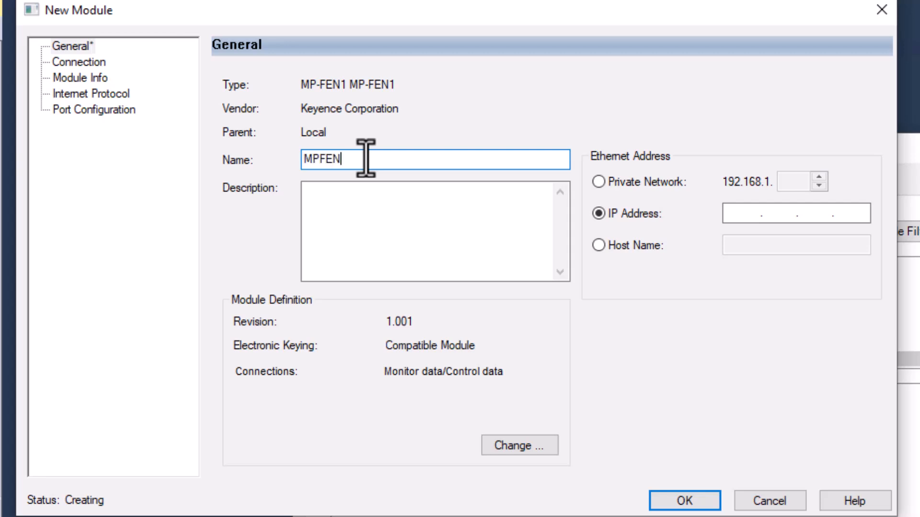
{"action": "type", "text": "1"}
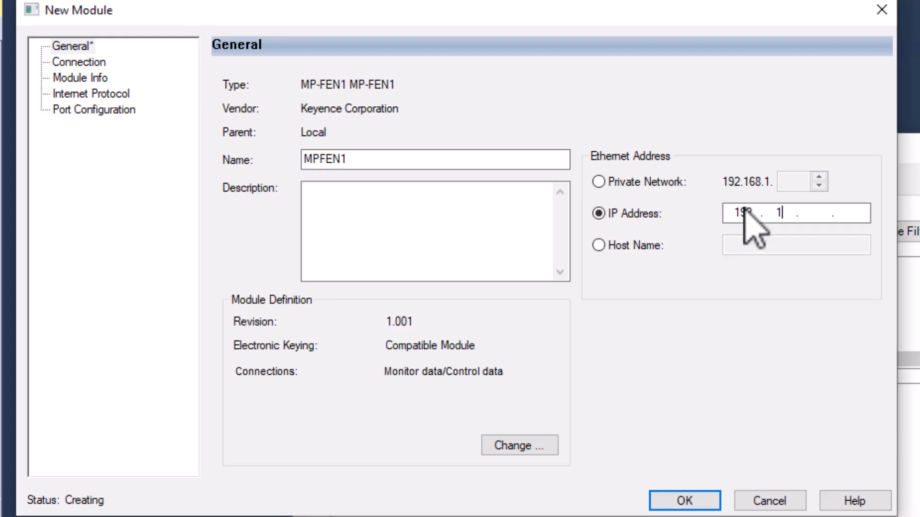
{"action": "type", "text": "68"}
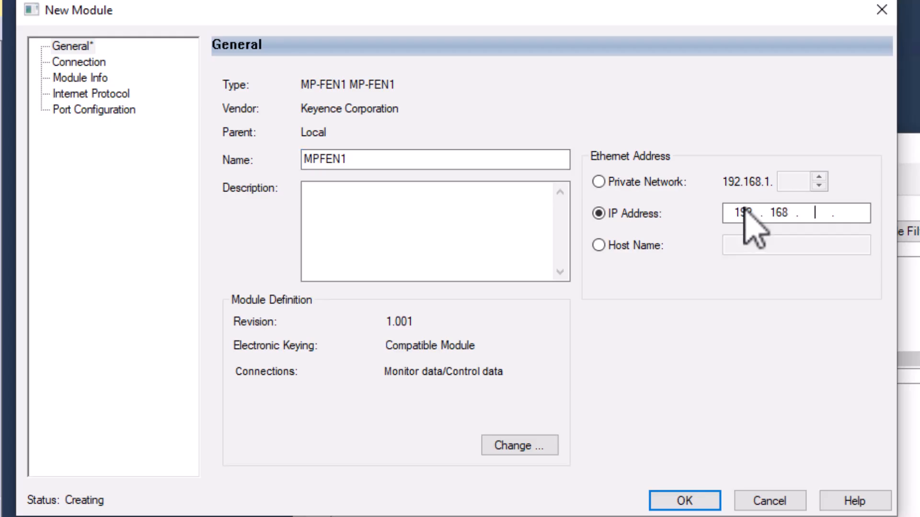
{"action": "type", "text": "100"}
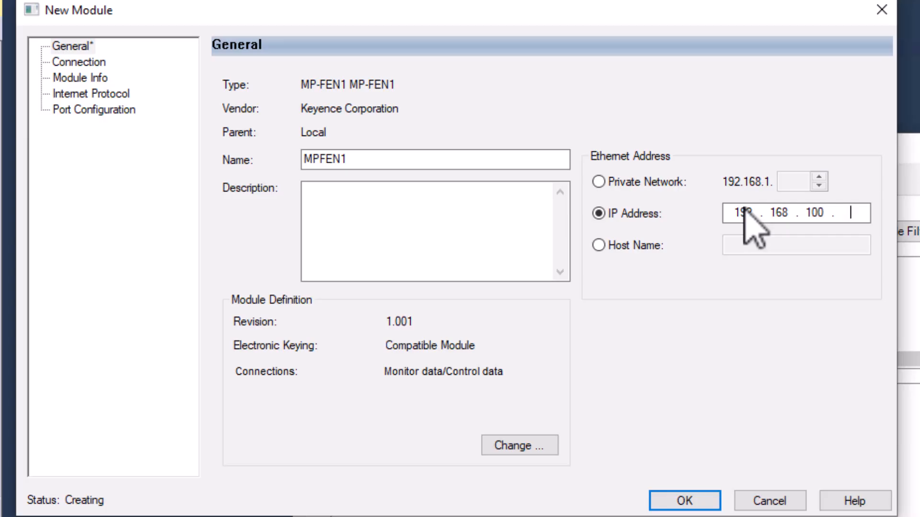
{"action": "type", "text": "212"}
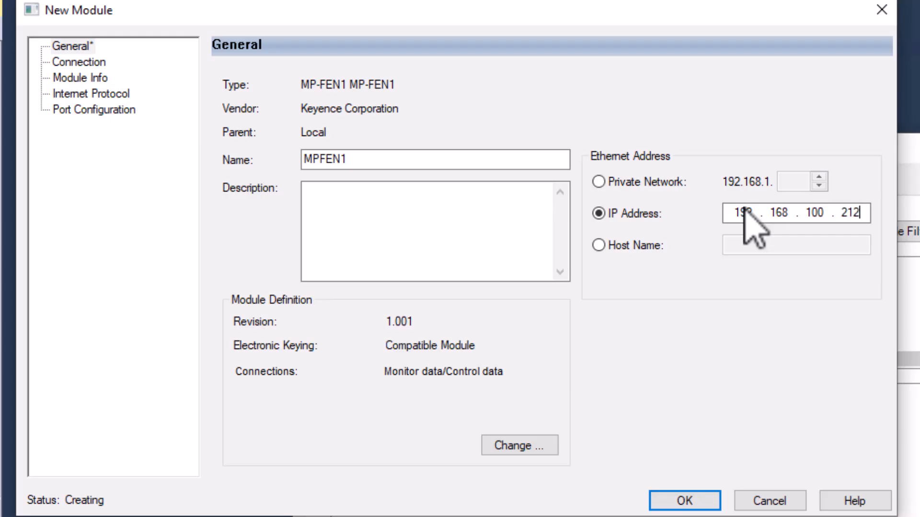
{"action": "left_click", "coordinate": [523, 446]}
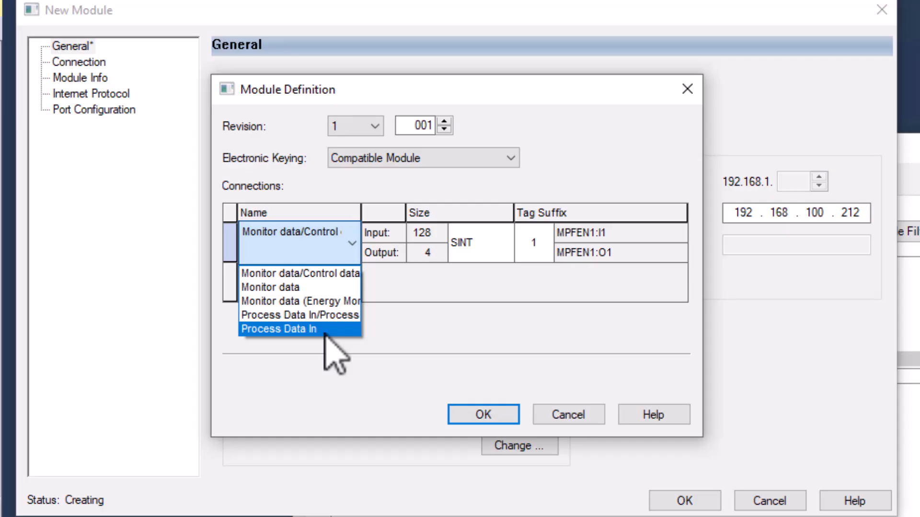
- Switch the module connection to Process Data In with INT sizing and confirm the change
{"action": "left_click", "coordinate": [278, 329]}
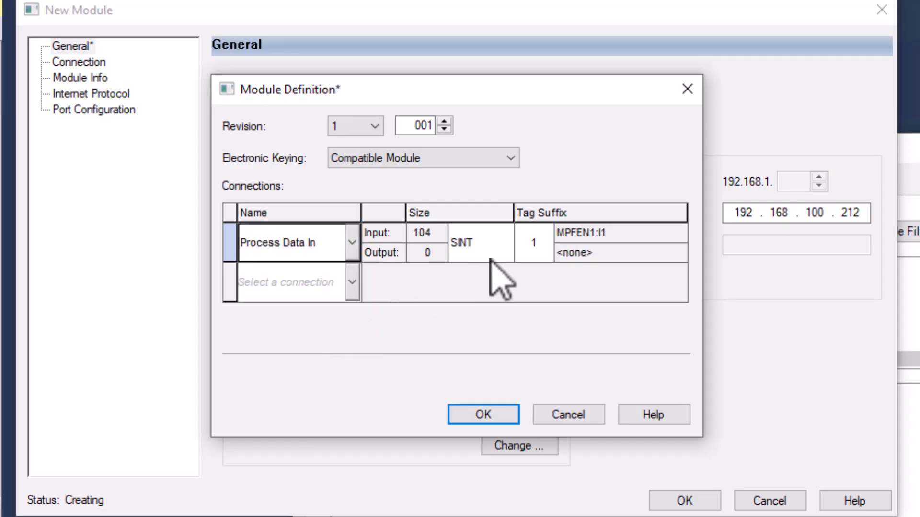
{"action": "left_click", "coordinate": [505, 242]}
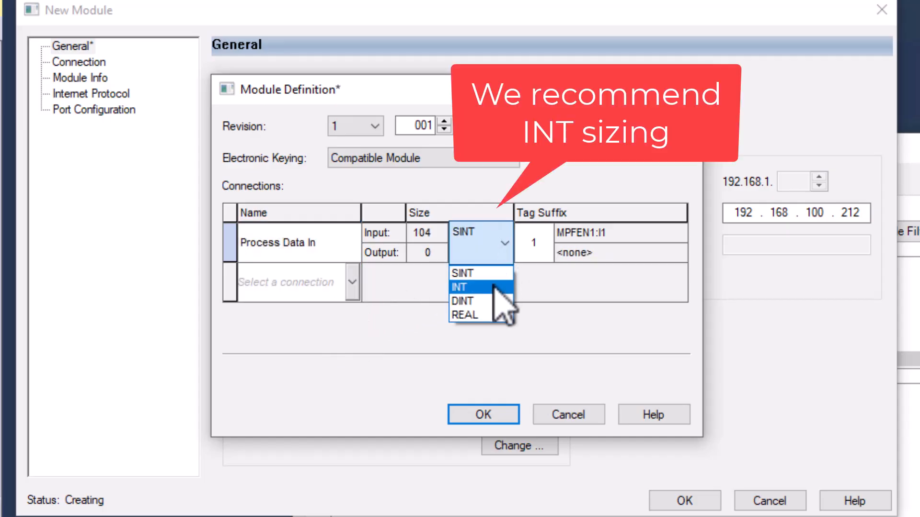
{"action": "left_click", "coordinate": [459, 287]}
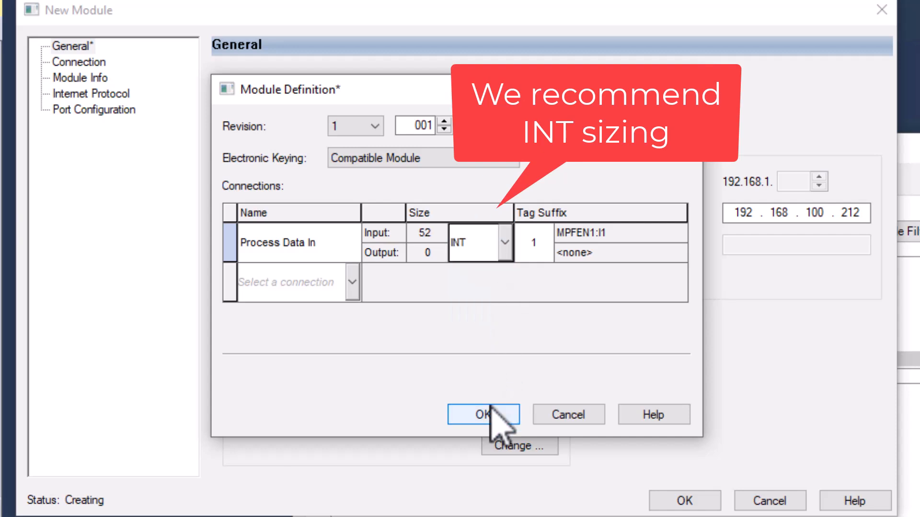
{"action": "left_click", "coordinate": [483, 414]}
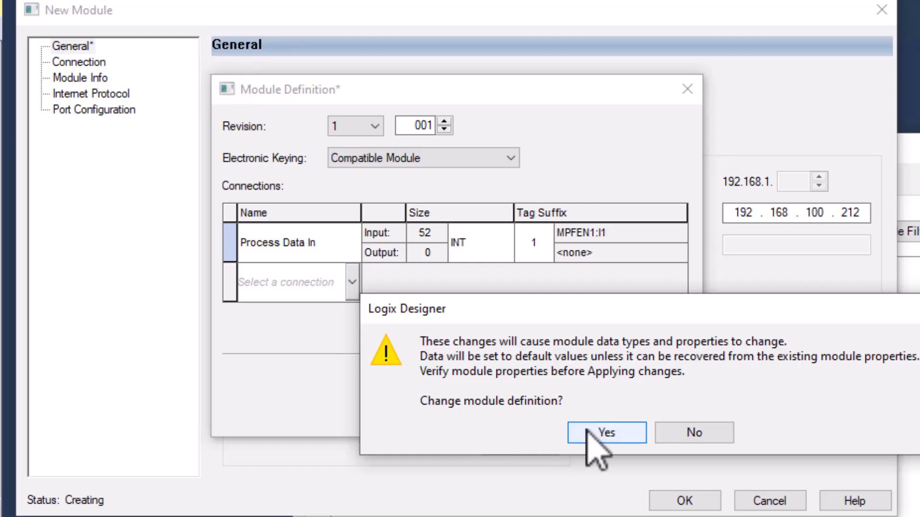
{"action": "left_click", "coordinate": [606, 432]}
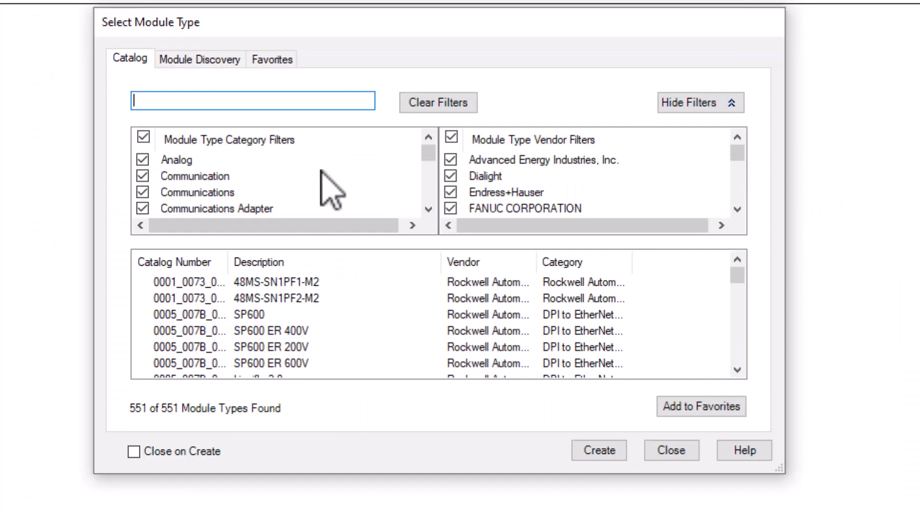
- Create a generic ETHERNET-MODULE named MPFEN1 using the Data - INT communication format
{"action": "type", "text": "gen"}
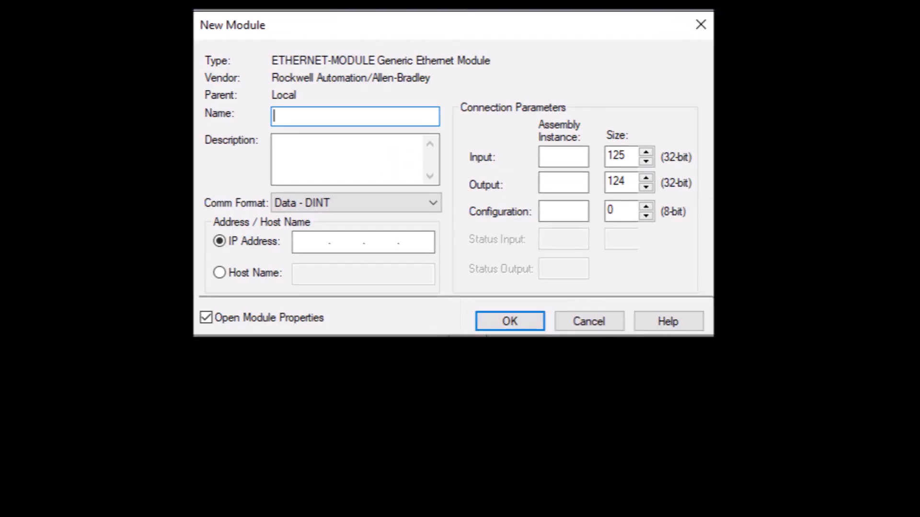
{"action": "mouse_move", "coordinate": [300, 125]}
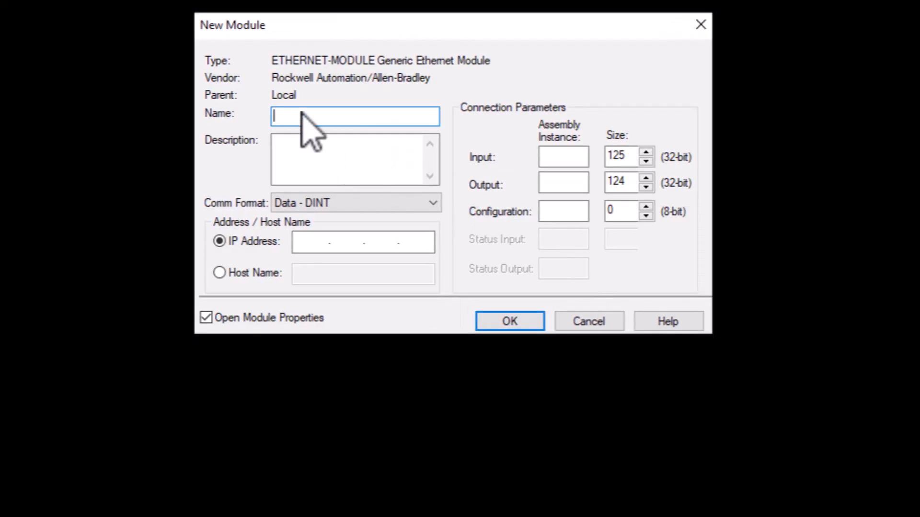
{"action": "type", "text": "MPFEN1"}
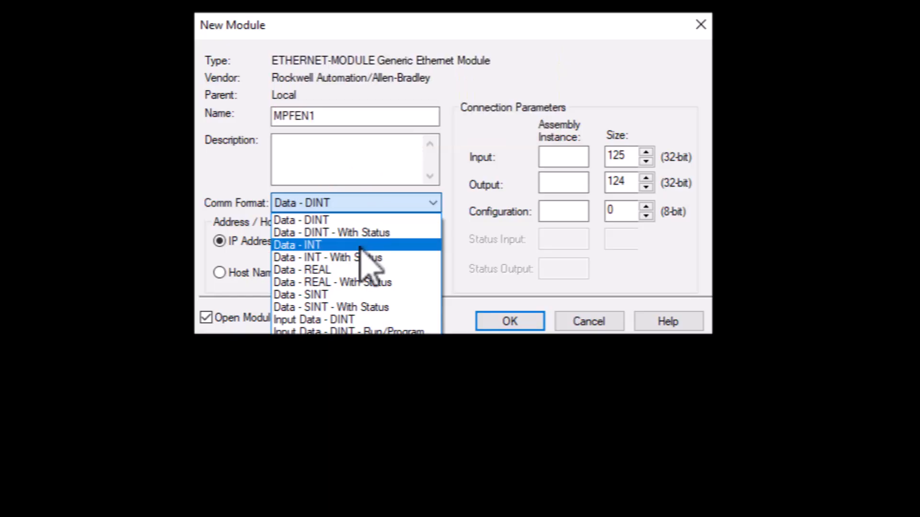
{"action": "left_click", "coordinate": [297, 245]}
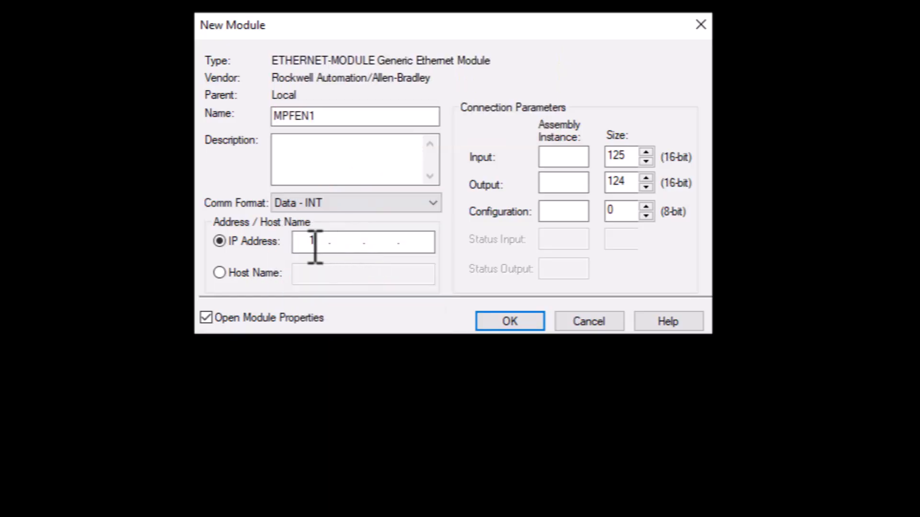
- Set IP 192.168.100.212, input instance 102 size 52, output 111 size 16, configuration 1
{"action": "type", "text": "192.168."}
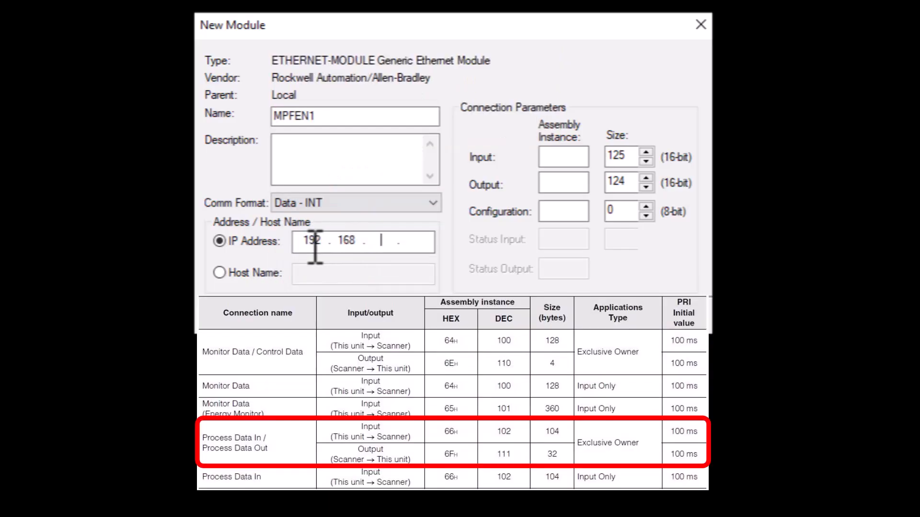
{"action": "type", "text": "100."}
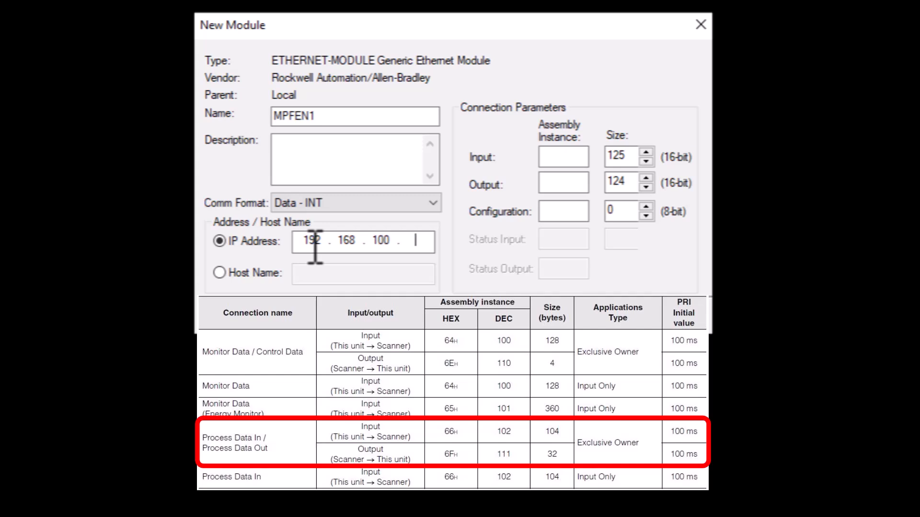
{"action": "type", "text": "212"}
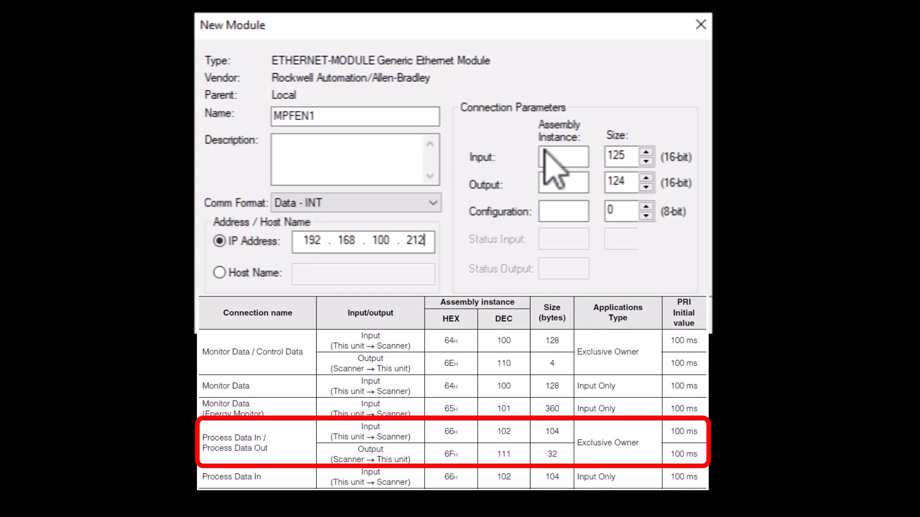
{"action": "left_click", "coordinate": [563, 156]}
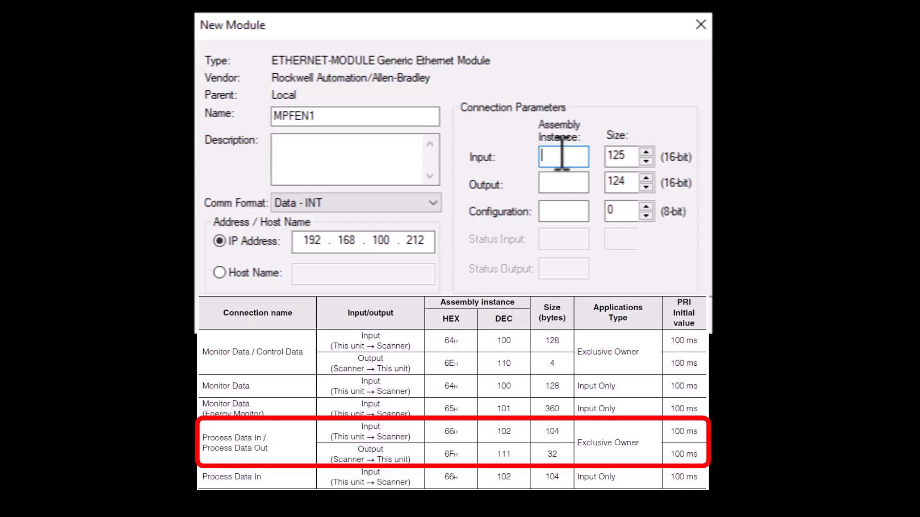
{"action": "type", "text": "102"}
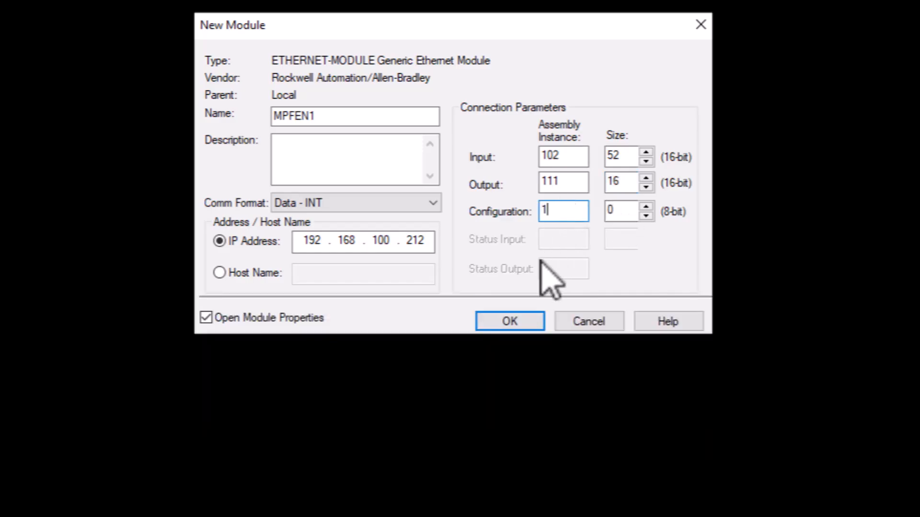
{"action": "left_click", "coordinate": [510, 321]}
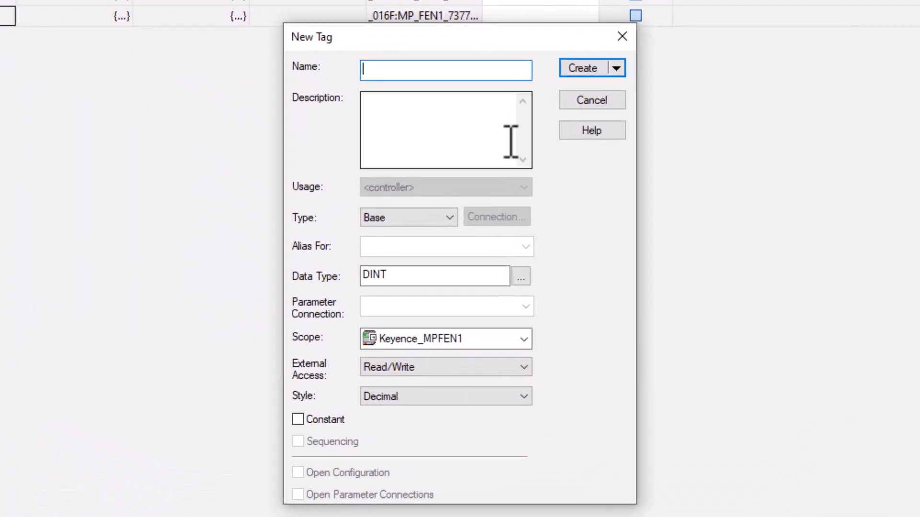
- Create a controller tag Message_Data of data type UINT
{"action": "type", "text": "Message_Data"}
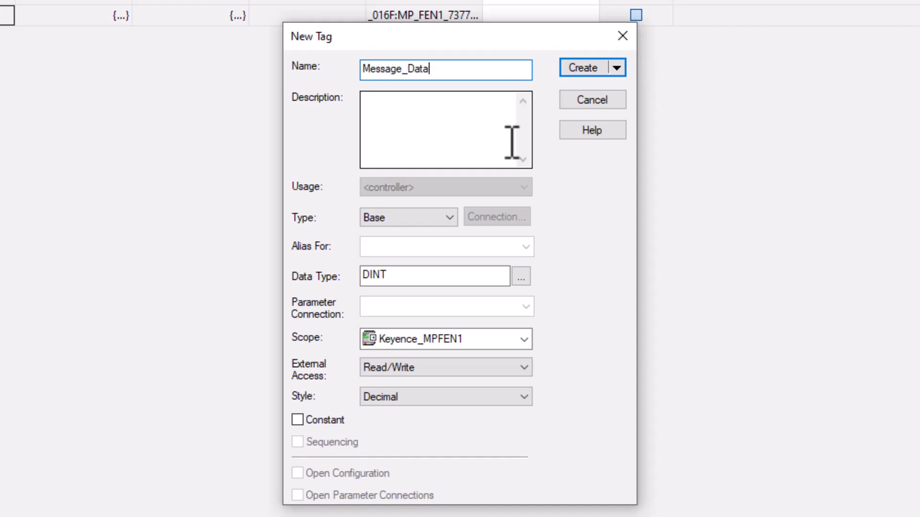
{"action": "left_click", "coordinate": [434, 276]}
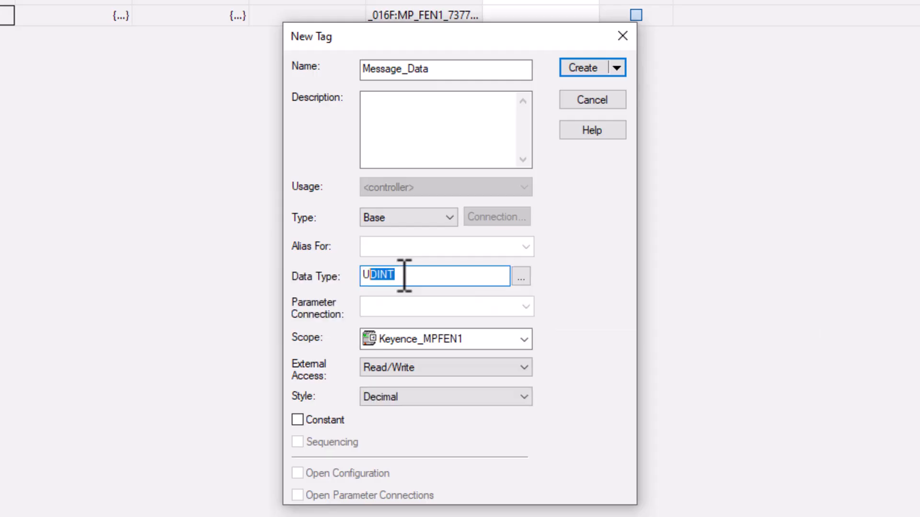
{"action": "type", "text": "UINT"}
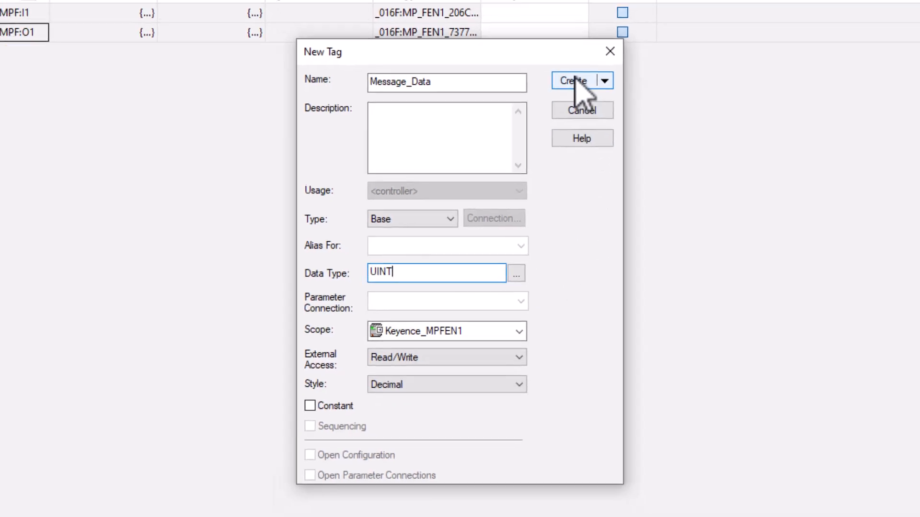
{"action": "left_click", "coordinate": [573, 80]}
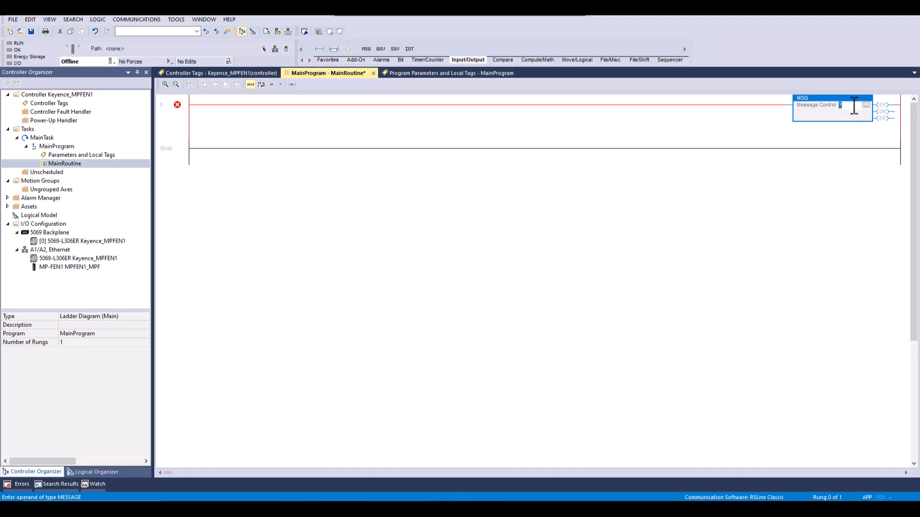
- Enter Write_Message as the MSG operand and create it as a MESSAGE tag
{"action": "type", "text": "Write_Message"}
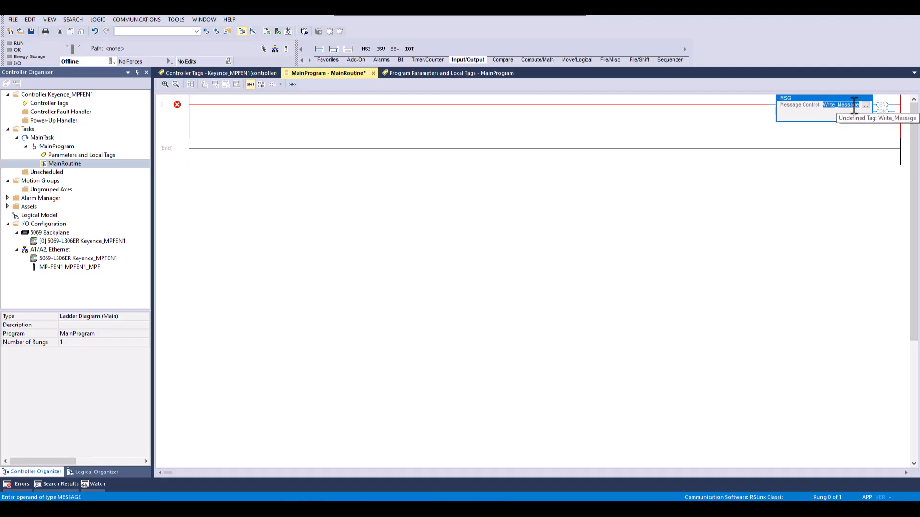
{"action": "right_click", "coordinate": [840, 103]}
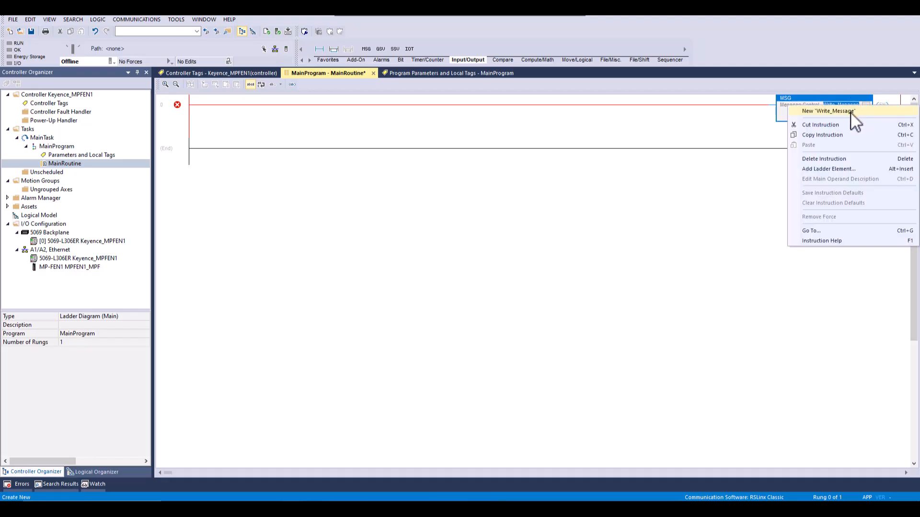
{"action": "left_click", "coordinate": [828, 111]}
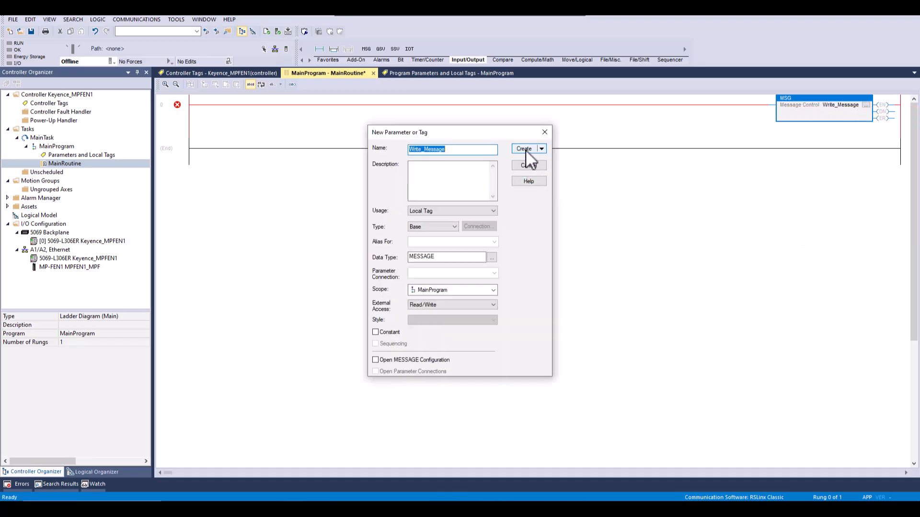
{"action": "left_click", "coordinate": [524, 149]}
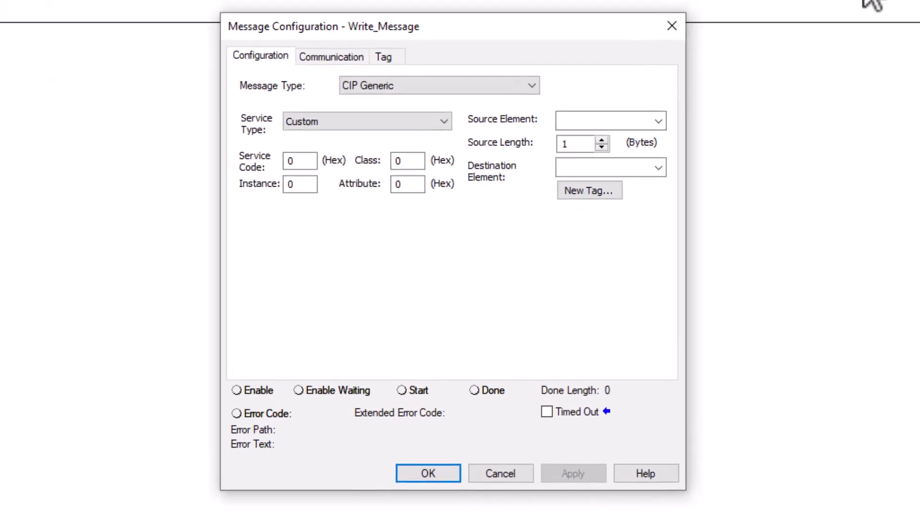
- Configure Set Attribute Single with class BE, attribute 1BC7, source Message_Data, length 1
{"action": "left_click", "coordinate": [366, 121]}
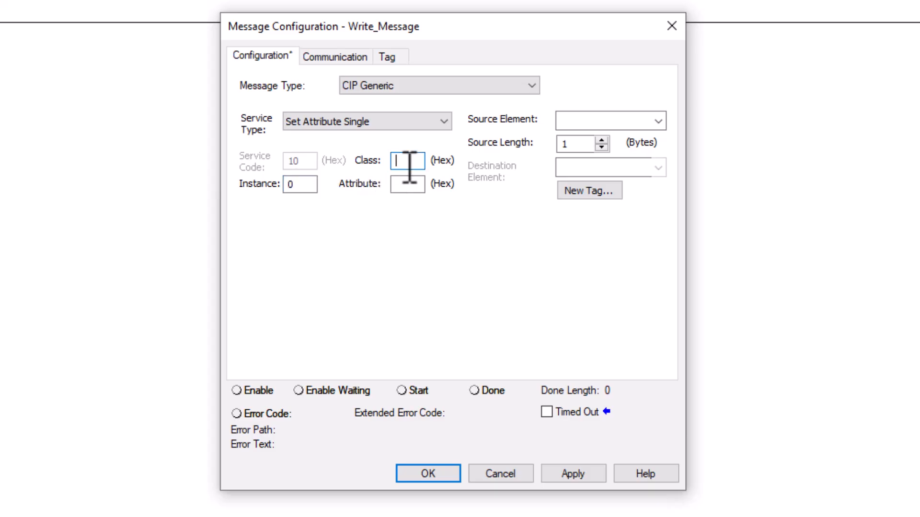
{"action": "type", "text": "BE"}
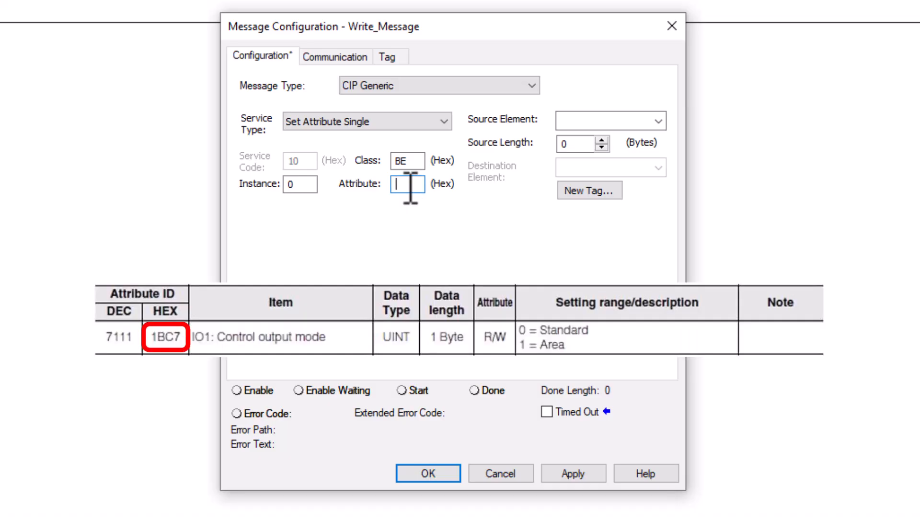
{"action": "type", "text": "1BC7"}
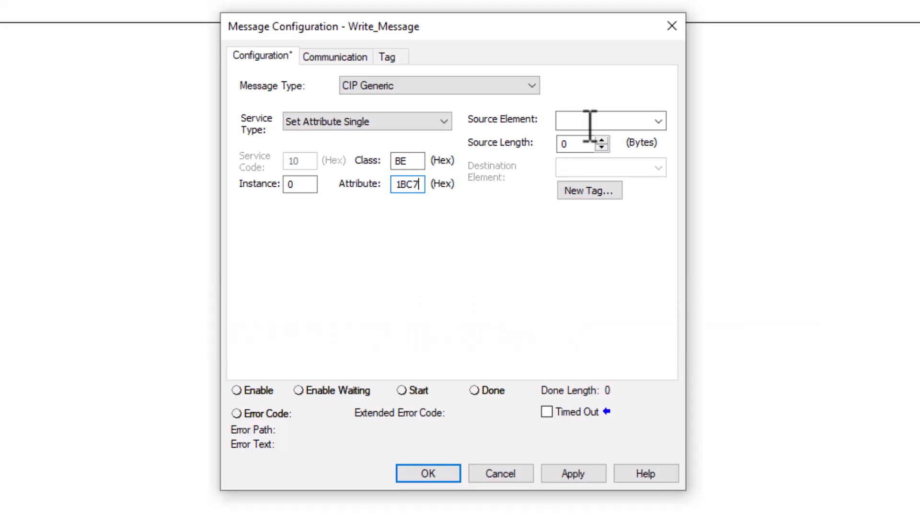
{"action": "left_click", "coordinate": [655, 119]}
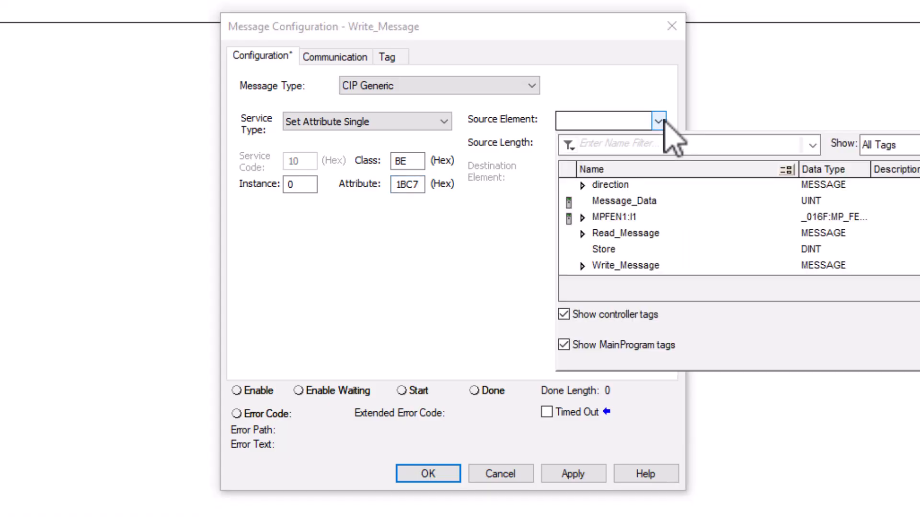
{"action": "left_click", "coordinate": [611, 201]}
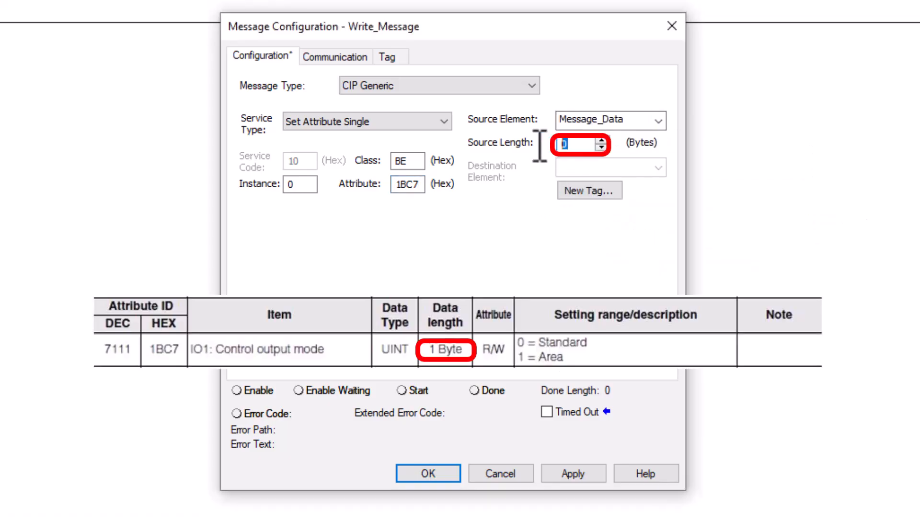
{"action": "type", "text": "1"}
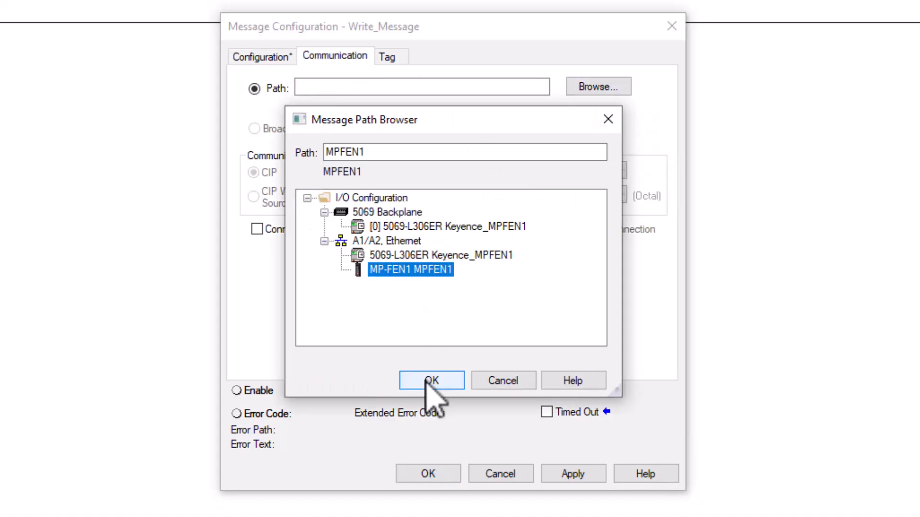
- Select the MP-FEN1 module MPFEN1 as the Write_Message communication path
{"action": "left_click", "coordinate": [431, 381]}
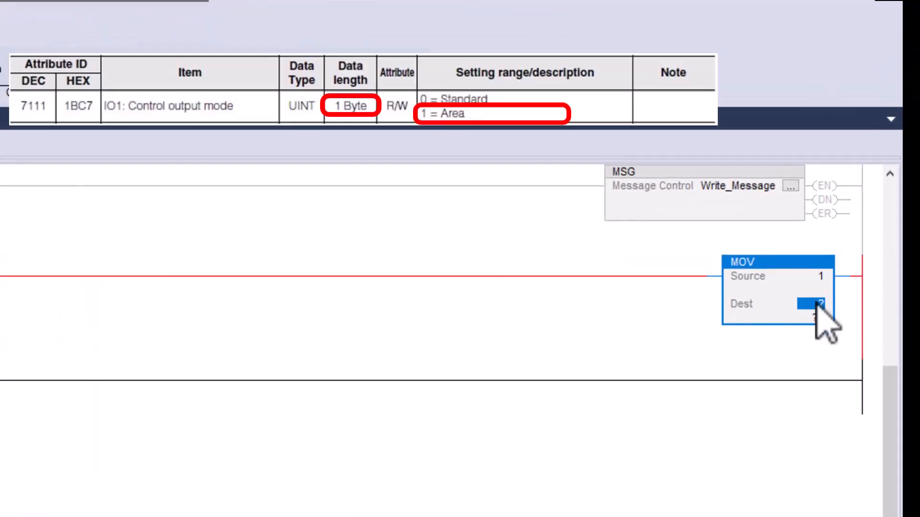
- Fill in the destination operand of the MOV instruction with source 1
{"action": "left_click", "coordinate": [814, 305]}
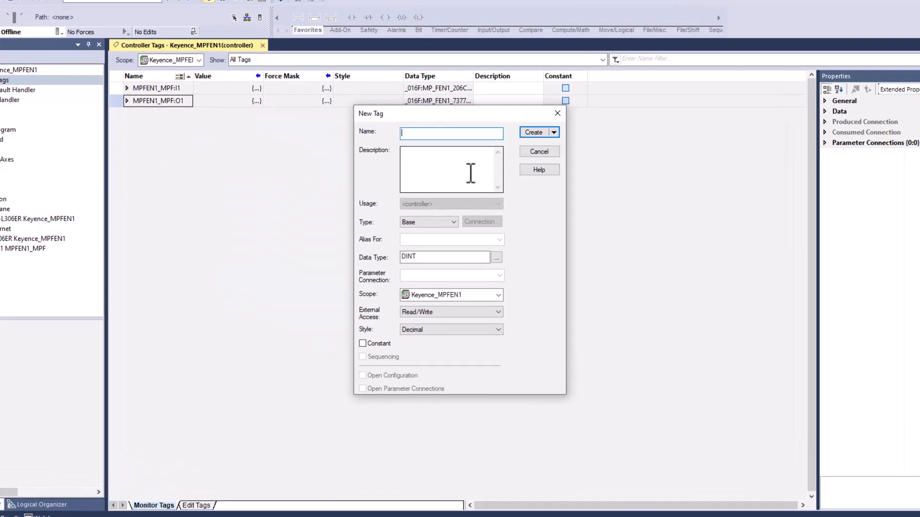
- Create a controller tag named Message_Data with data type UINT
{"action": "type", "text": "Message_Data"}
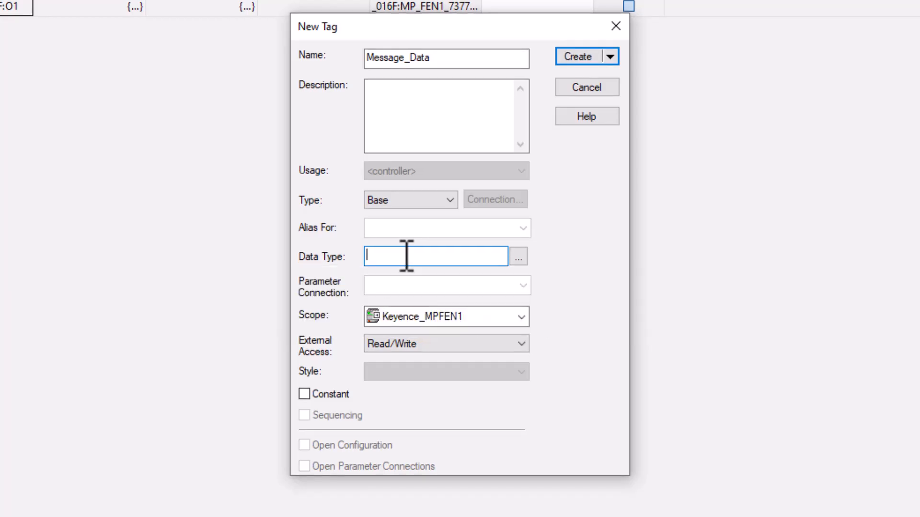
{"action": "type", "text": "UINT"}
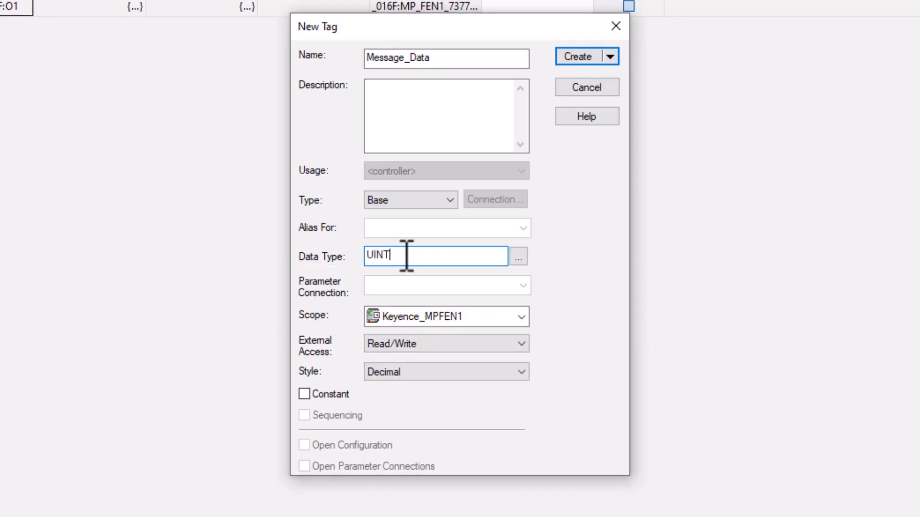
{"action": "mouse_move", "coordinate": [581, 58]}
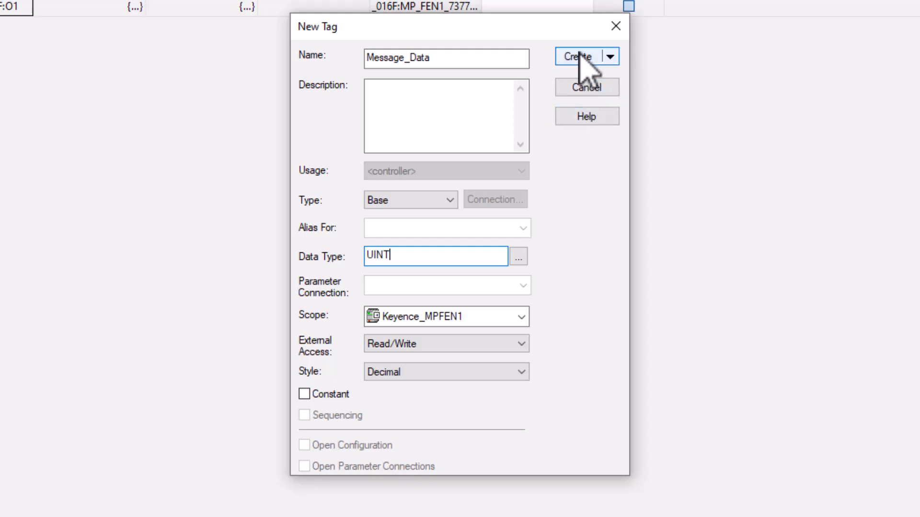
{"action": "left_click", "coordinate": [581, 56]}
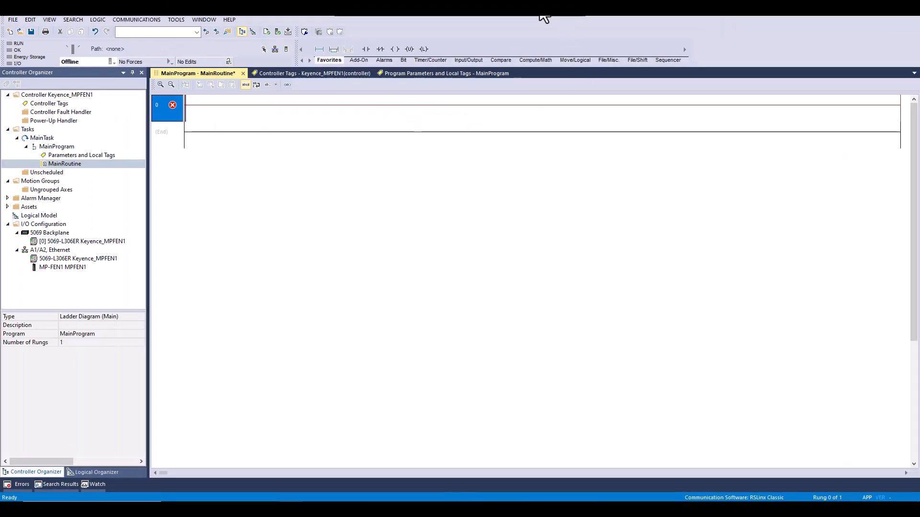
- Add a MSG instruction to the rung and create its new MESSAGE tag Read_Message
{"action": "left_click", "coordinate": [468, 60]}
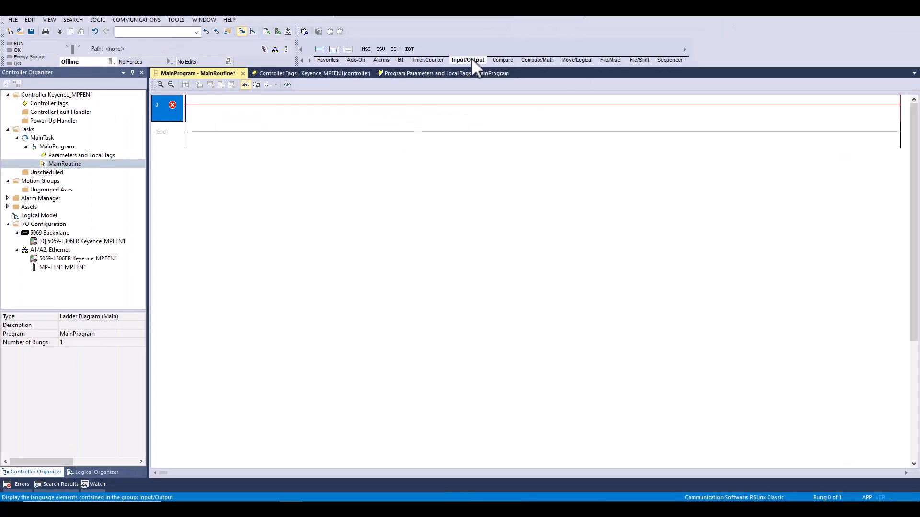
{"action": "left_click", "coordinate": [366, 49]}
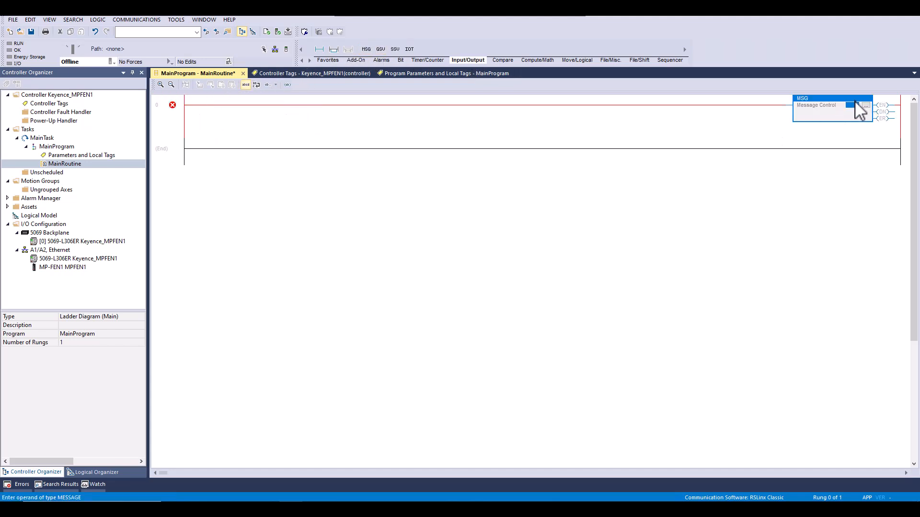
{"action": "type", "text": "Read_Message"}
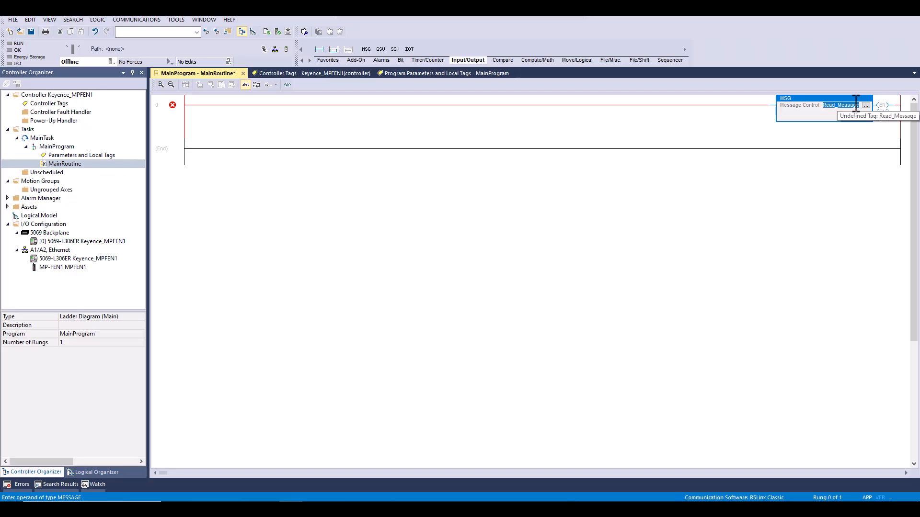
{"action": "right_click", "coordinate": [841, 105]}
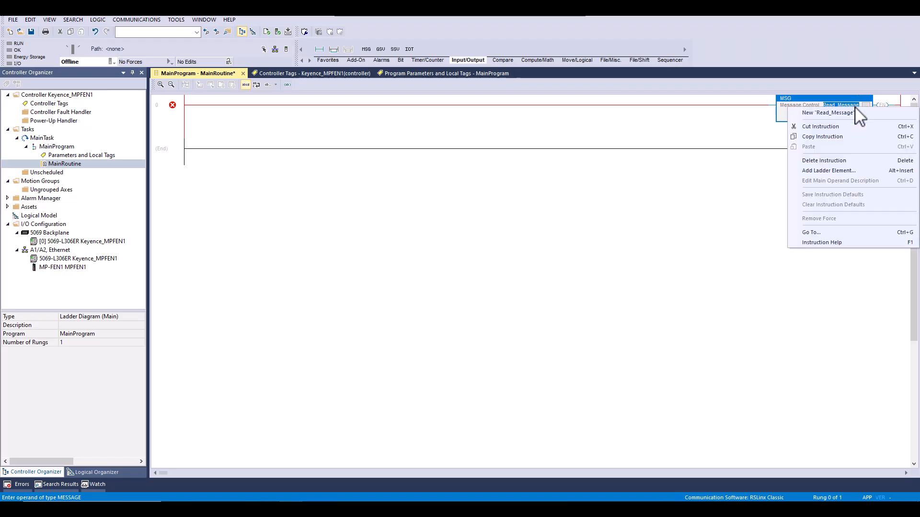
{"action": "left_click", "coordinate": [828, 113]}
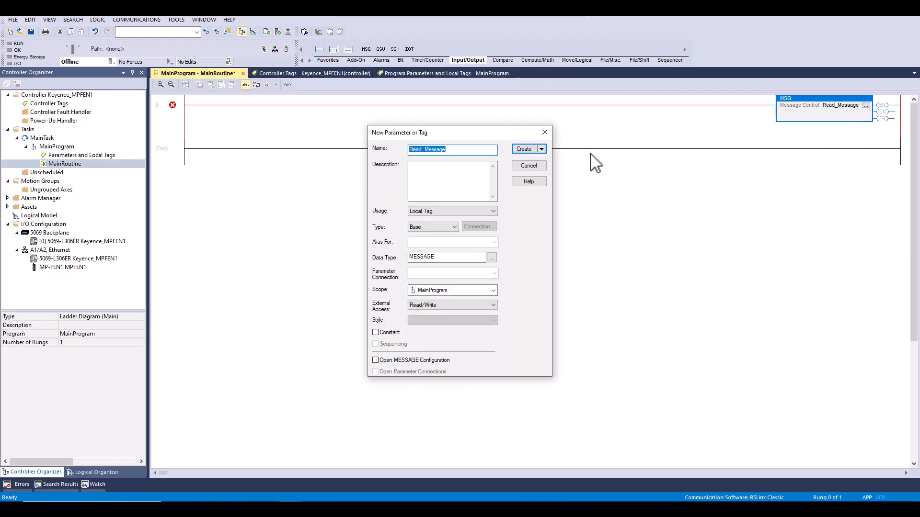
{"action": "left_click", "coordinate": [524, 148]}
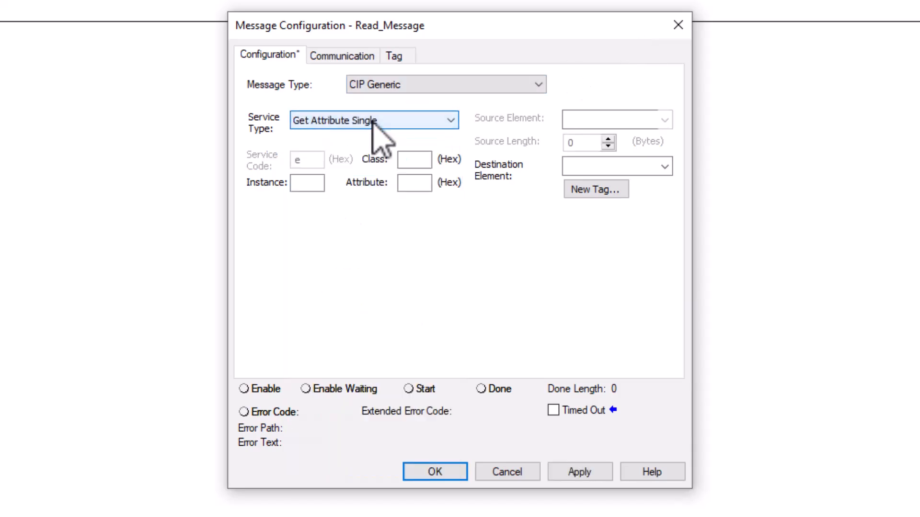
- Enter instance 0, class BE and attribute 1BC7 in the Read_Message configuration
{"action": "left_click", "coordinate": [306, 183]}
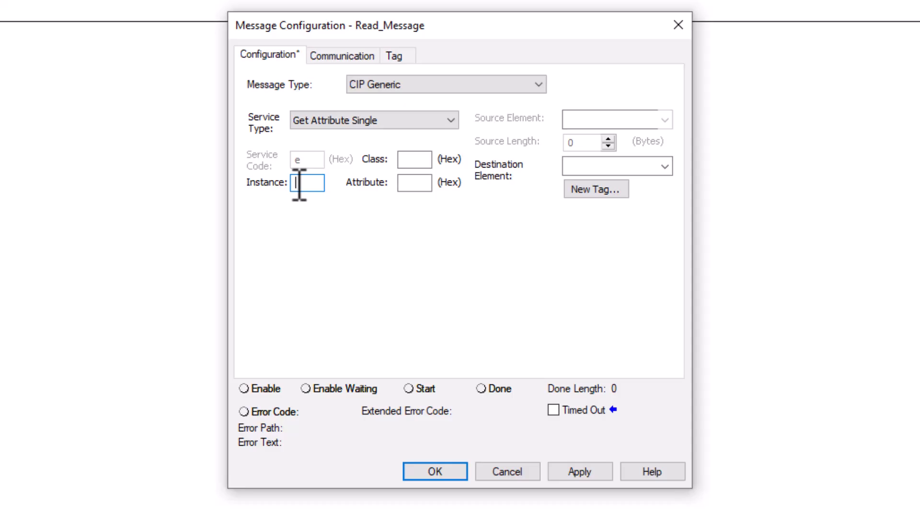
{"action": "type", "text": "0"}
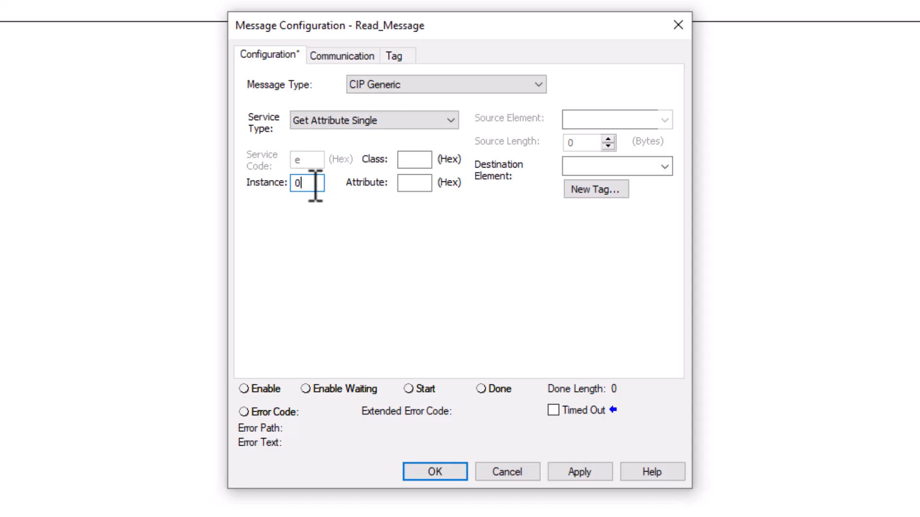
{"action": "left_click", "coordinate": [413, 158]}
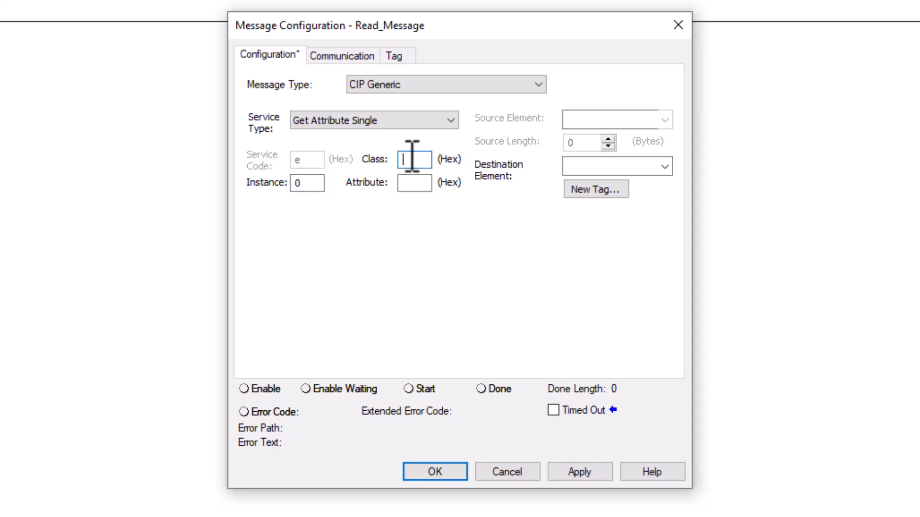
{"action": "type", "text": "BB"}
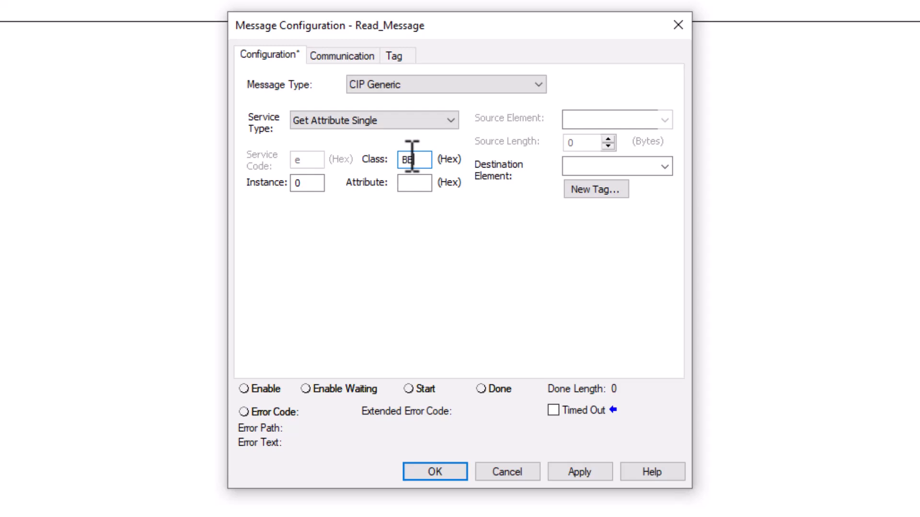
{"action": "left_click", "coordinate": [414, 183]}
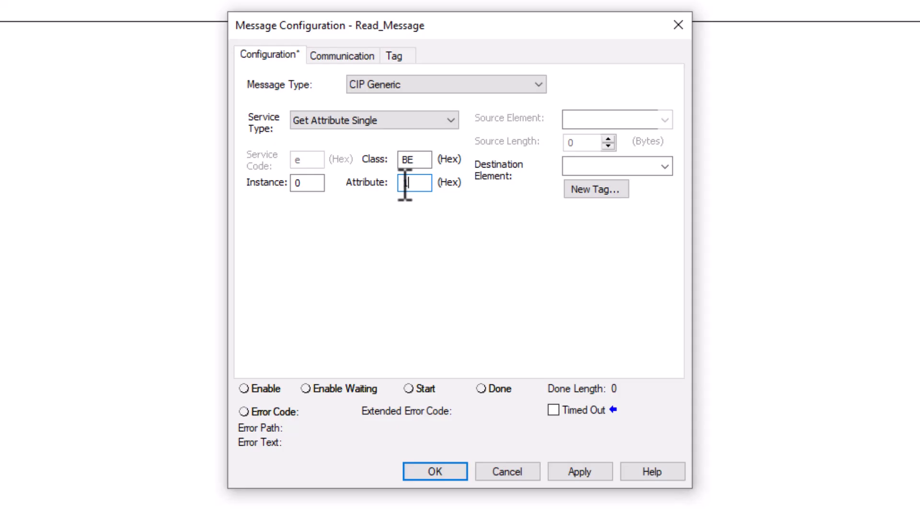
{"action": "type", "text": "BC7"}
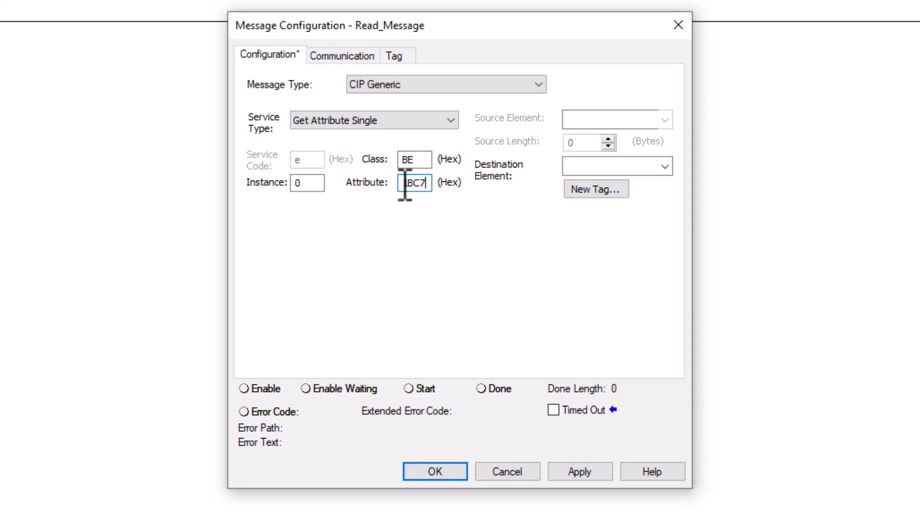